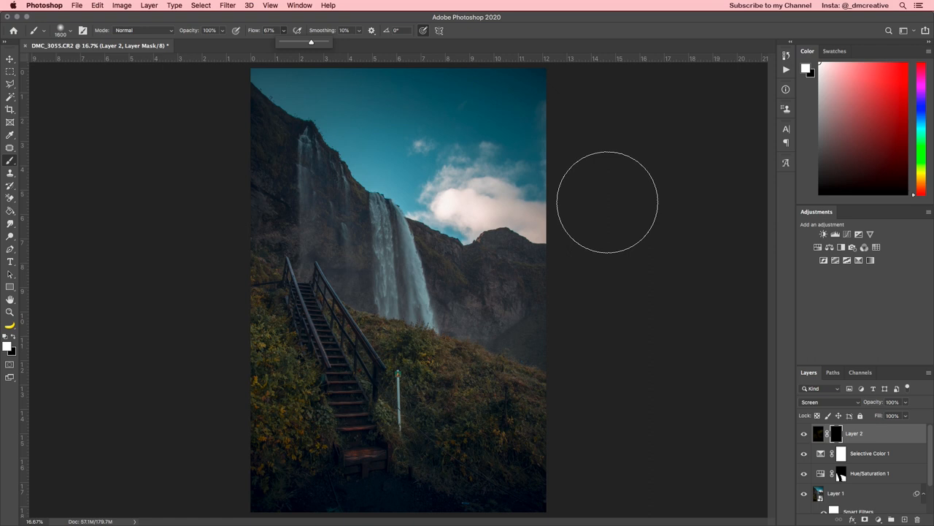
{"action": "mouse_move", "coordinate": [599, 205]}
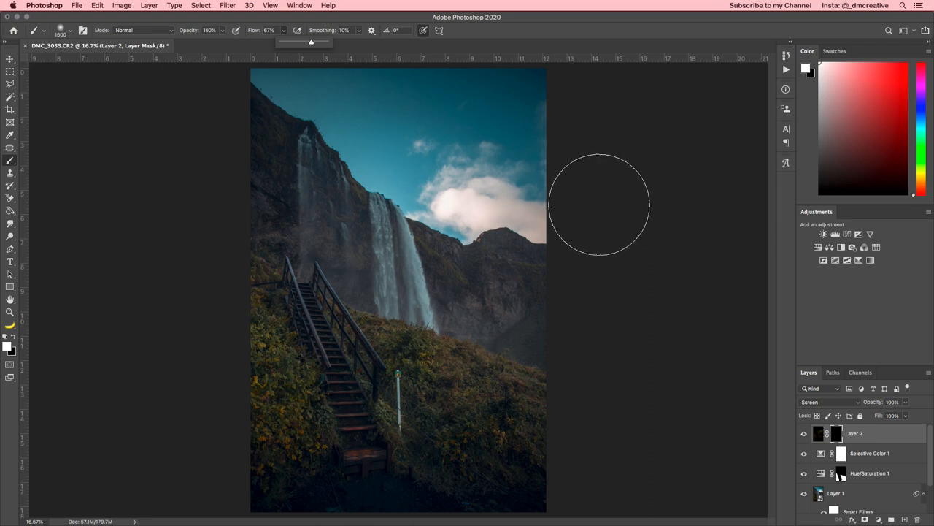